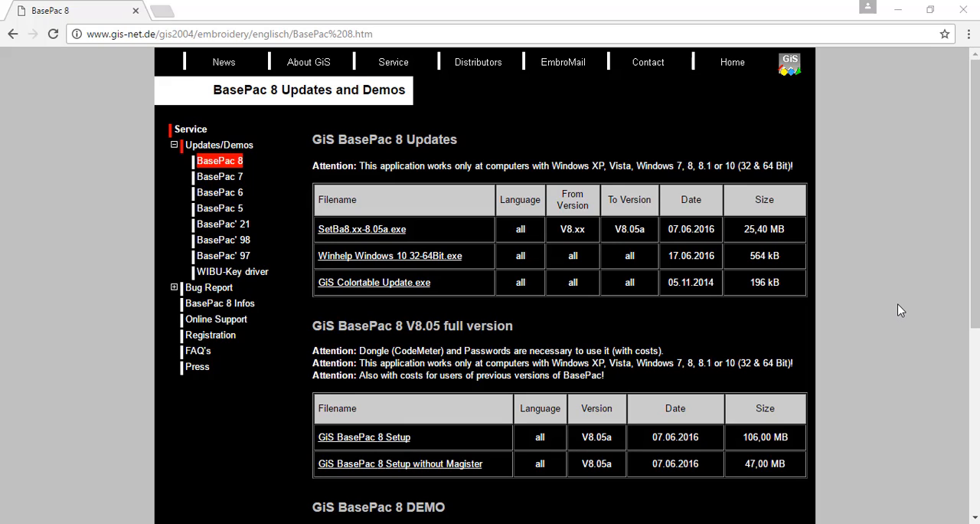
mouse_move(306, 142)
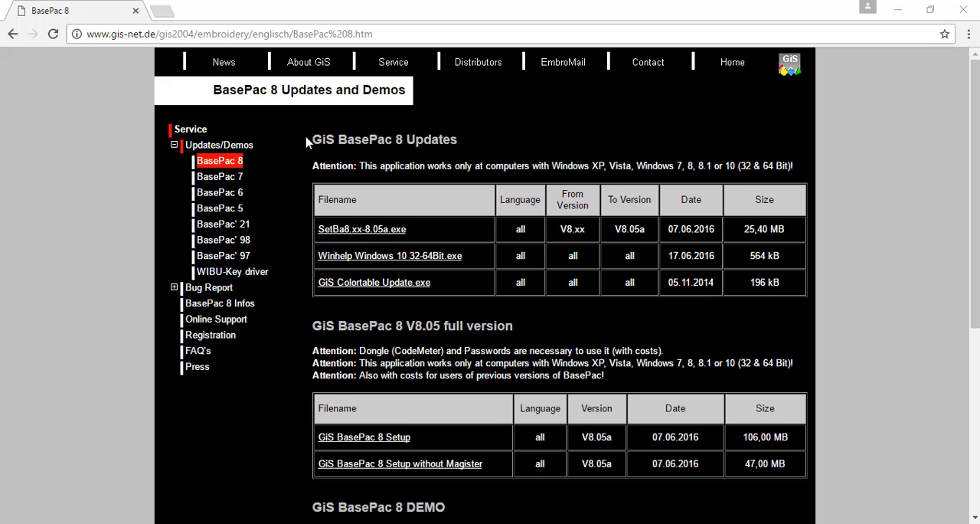
mouse_move(459, 144)
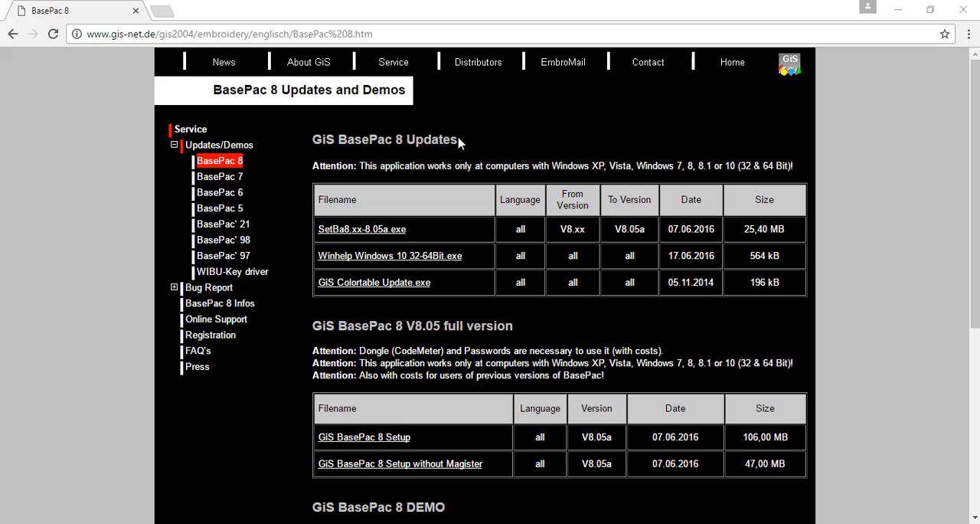
mouse_move(460, 144)
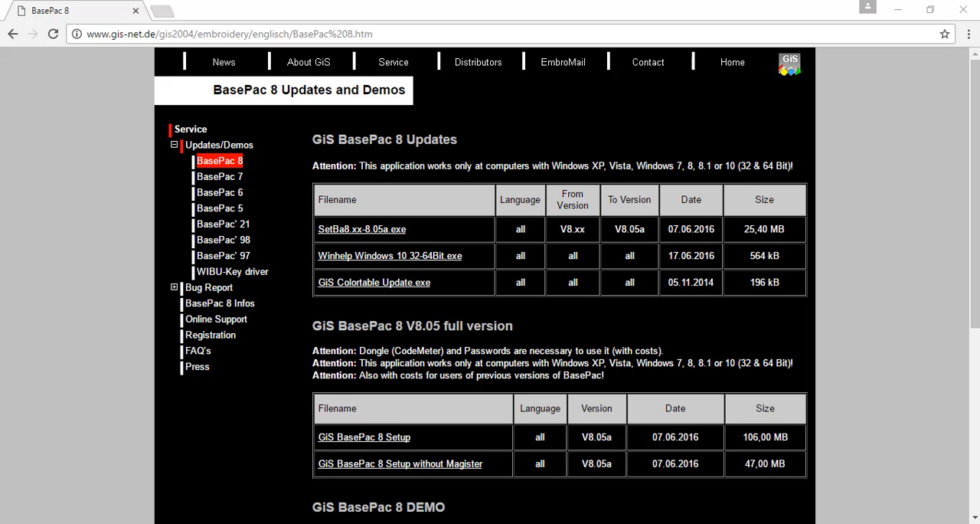
mouse_move(897, 12)
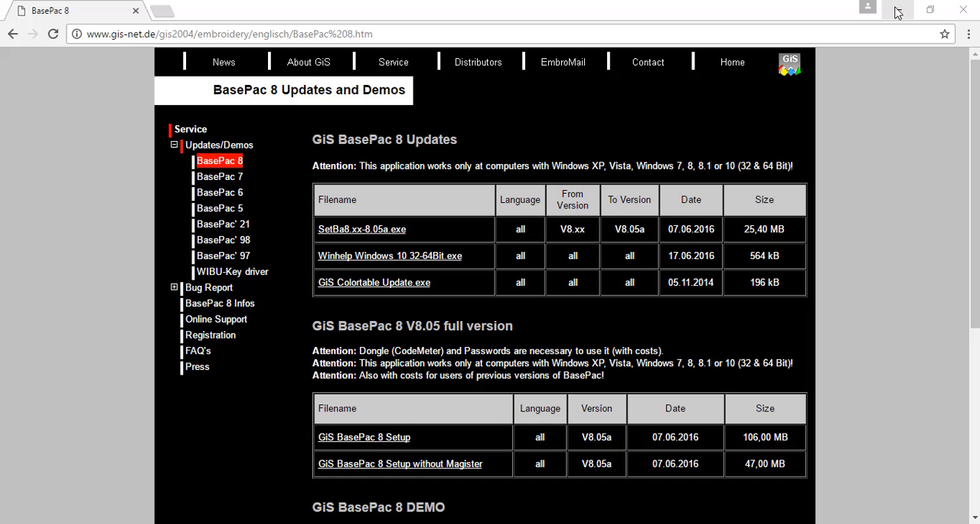
mouse_move(900, 12)
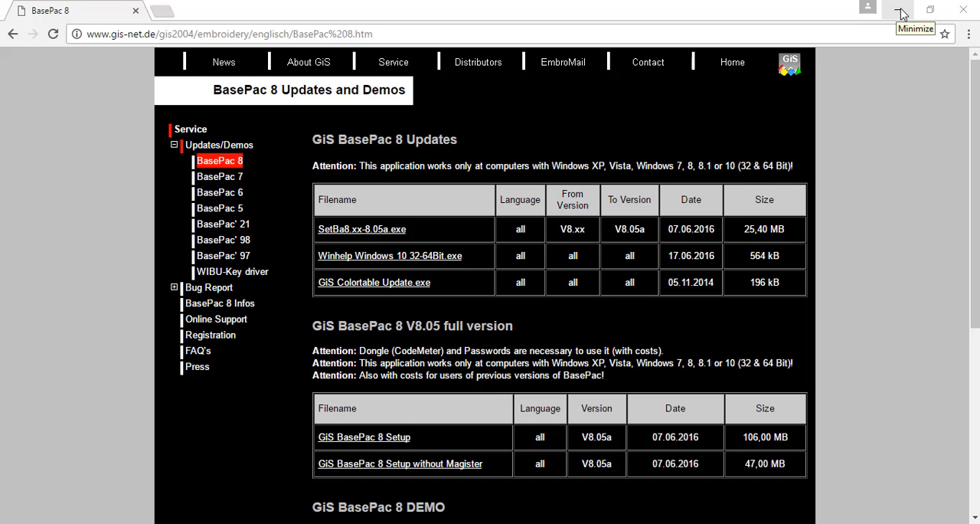
Step: Minimize the Chrome window so the Windows desktop is visible
click(900, 9)
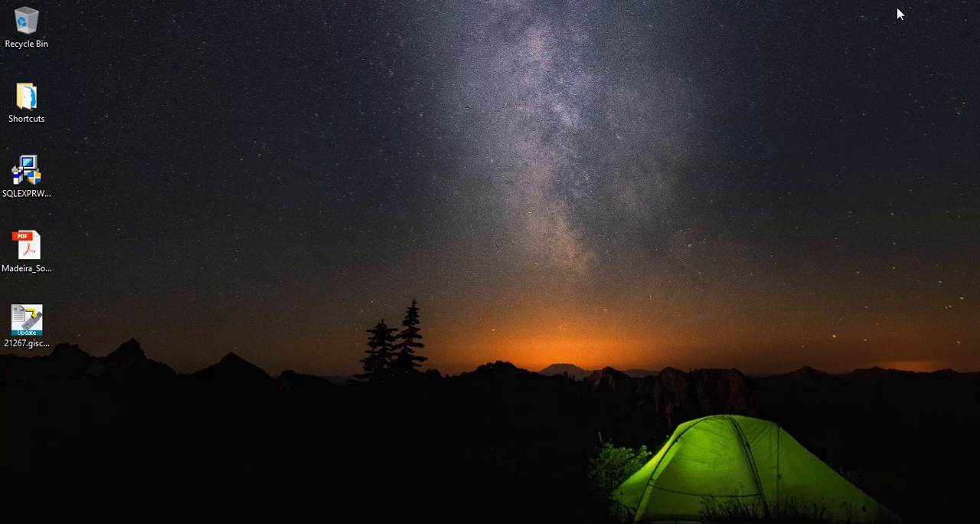
mouse_move(355, 153)
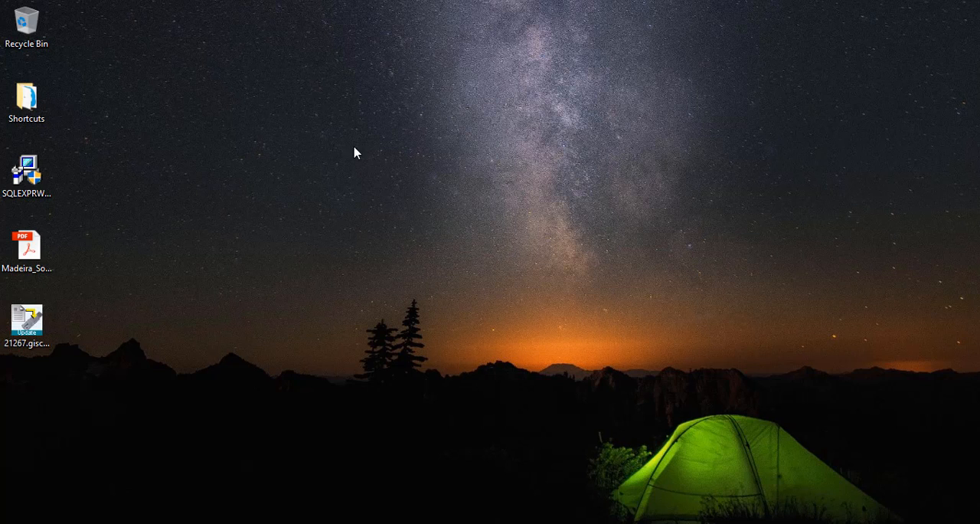
mouse_move(235, 193)
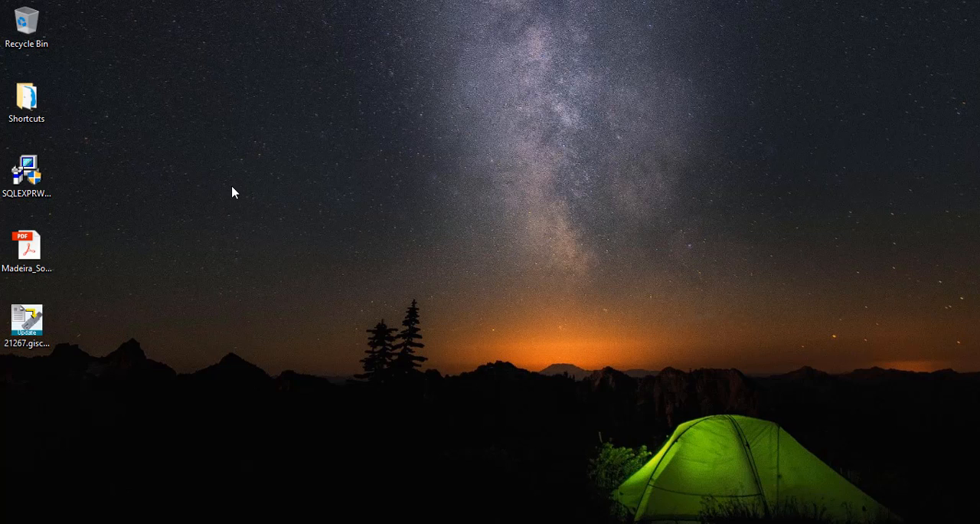
Step: Create a new desktop folder and name it 'GiS Base Pac Setup'
right_click(235, 193)
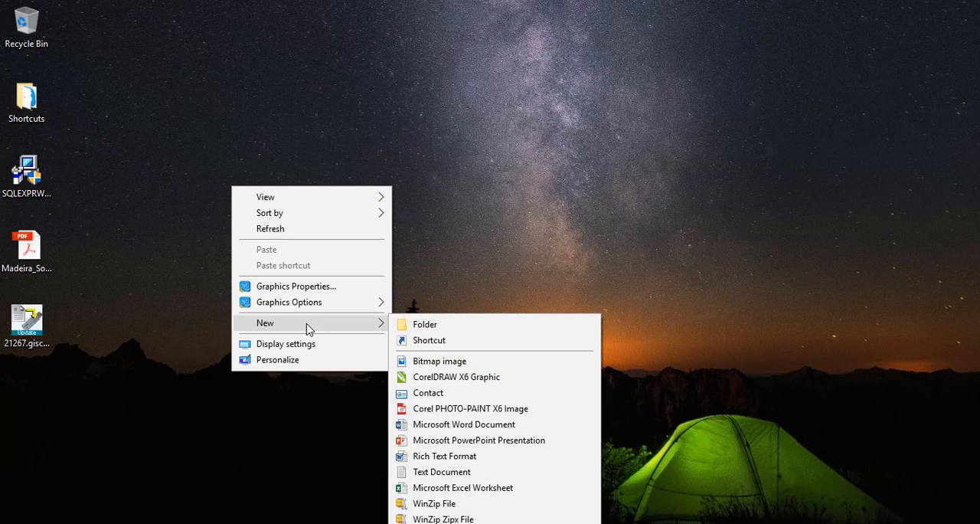
mouse_move(424, 324)
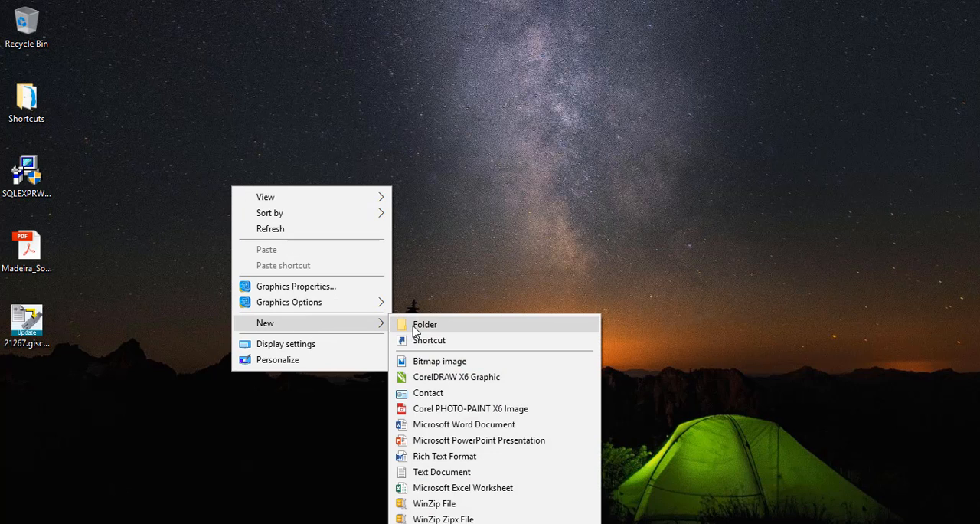
click(424, 324)
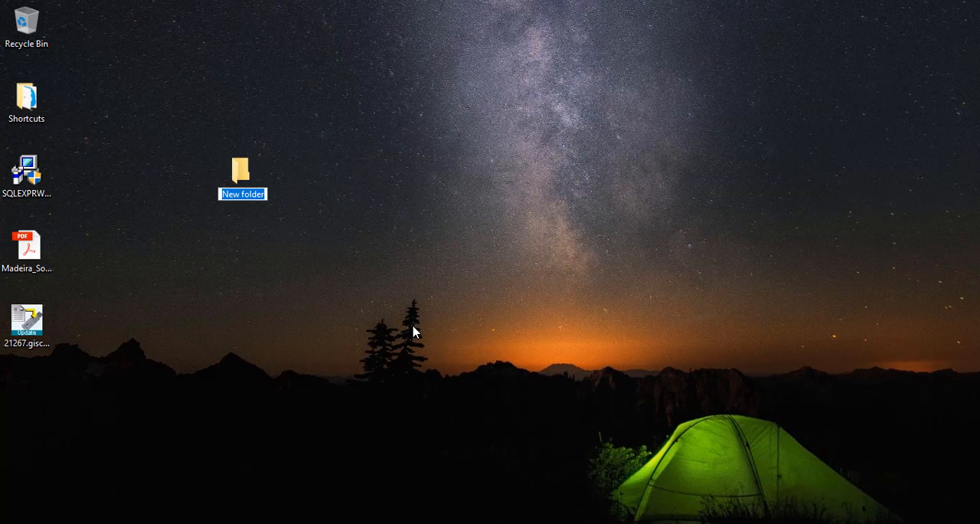
text(GiS Base Pac Set)
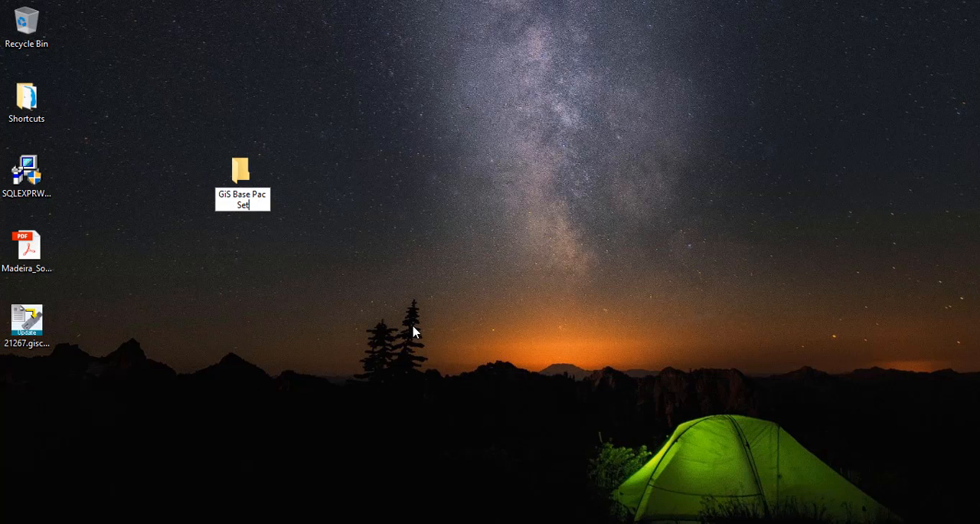
text(up)
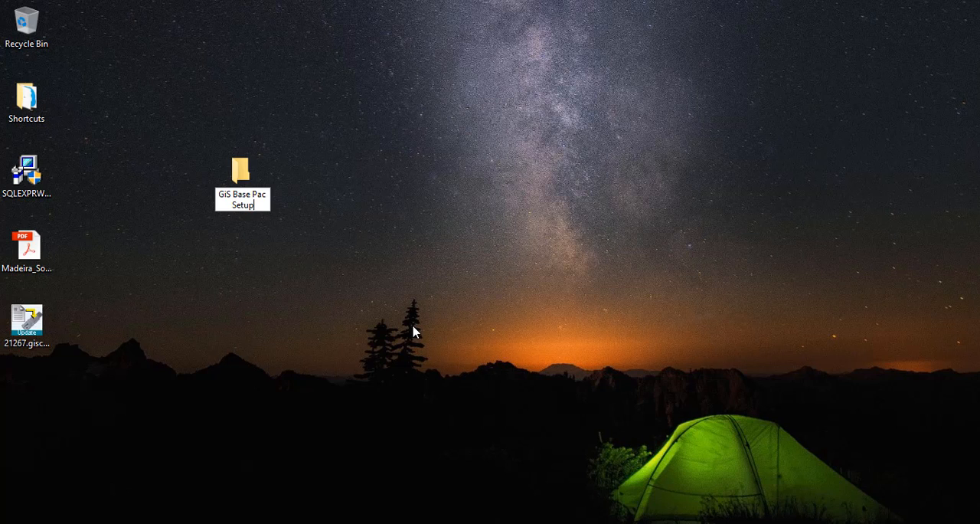
click(242, 173)
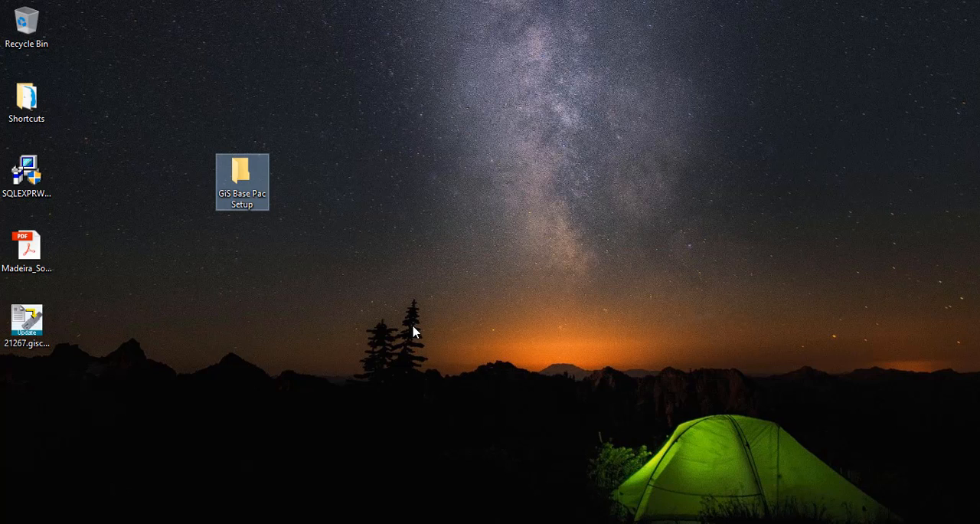
mouse_move(395, 335)
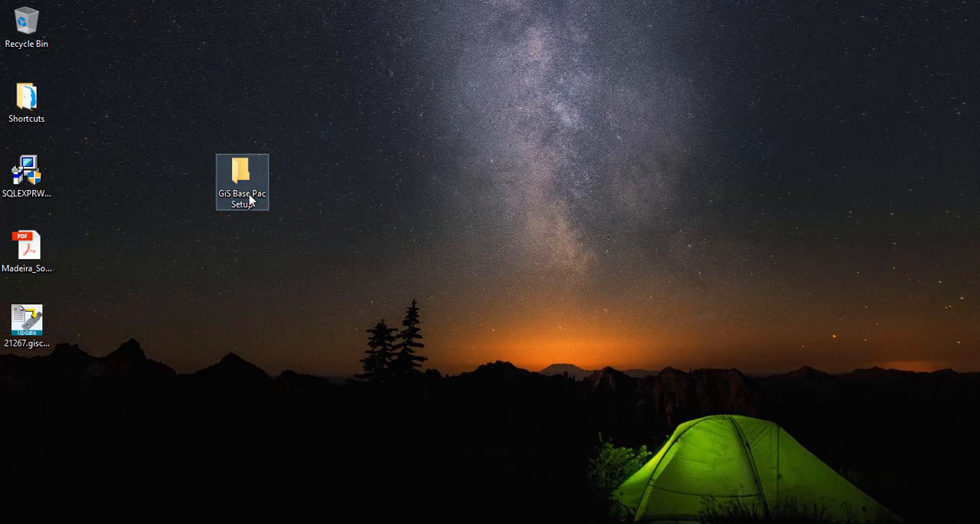
Step: View the empty GiS Base Pac Setup folder, then return to the BasePac 8 downloads page
double_click(242, 182)
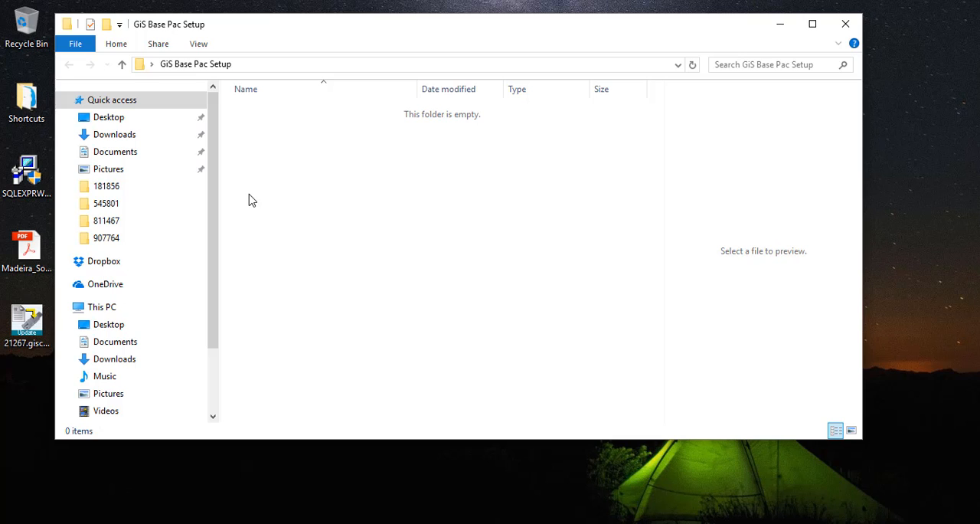
click(846, 24)
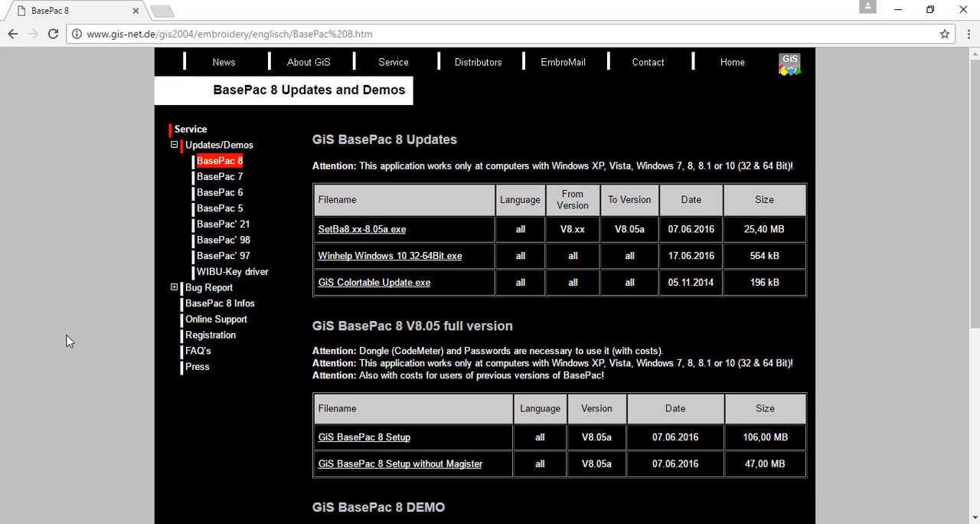
mouse_move(61, 343)
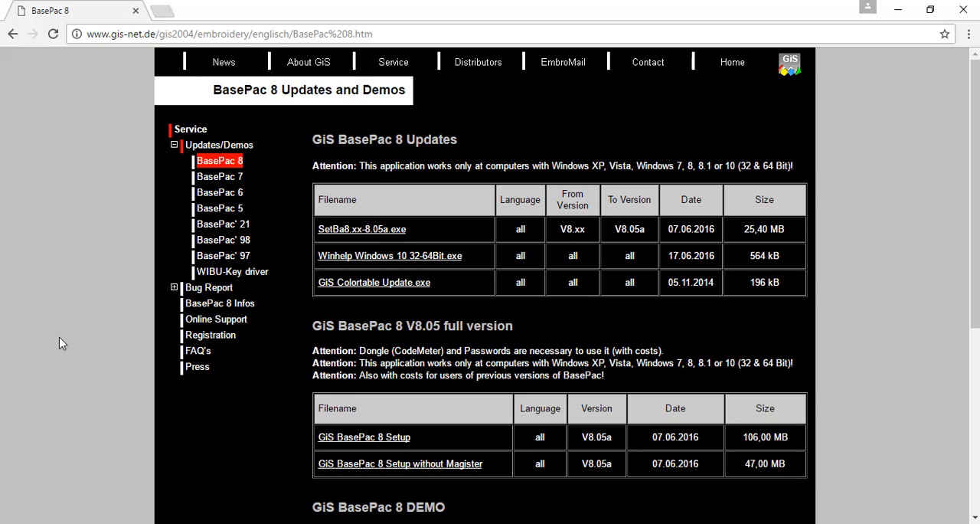
mouse_move(333, 450)
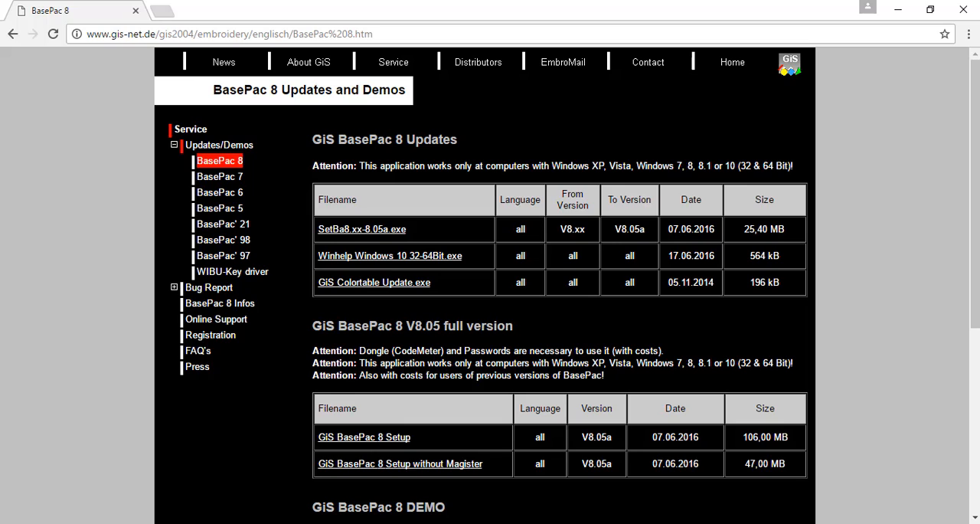
mouse_move(436, 351)
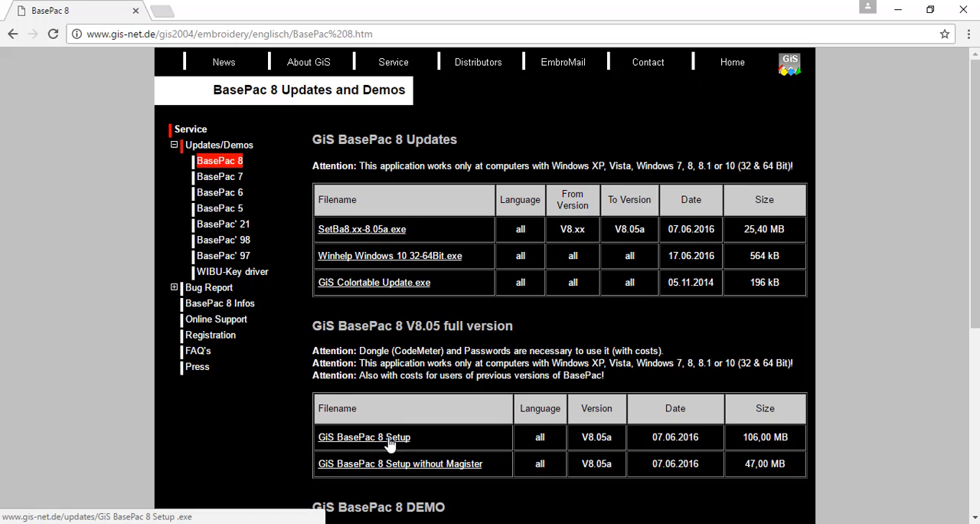
mouse_move(392, 469)
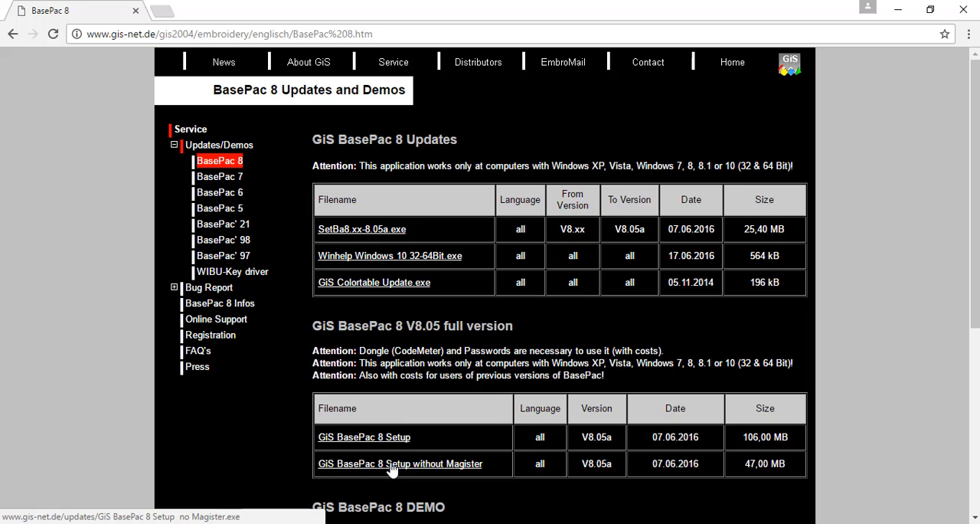
mouse_move(375, 436)
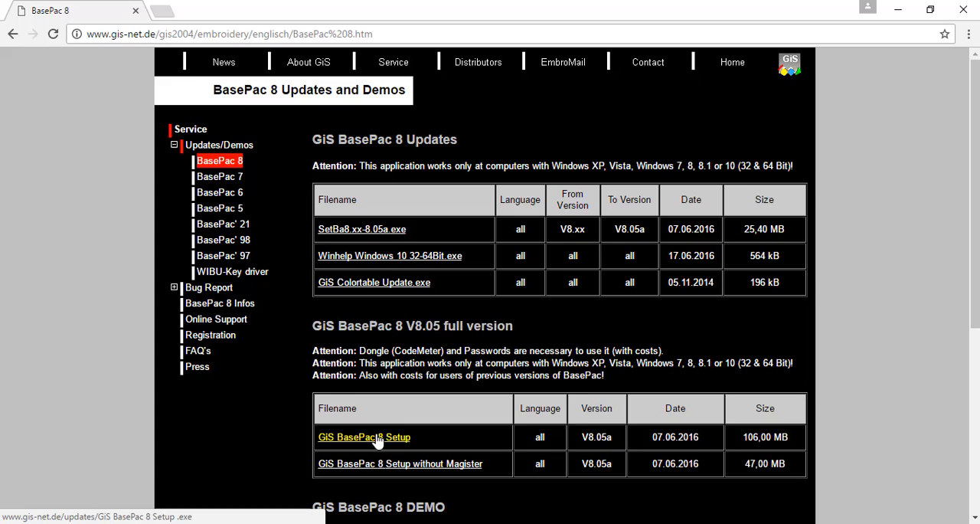
Step: Save the GiS BasePac 8 Setup.exe link into Desktop > GiS Base Pac Setup
right_click(365, 437)
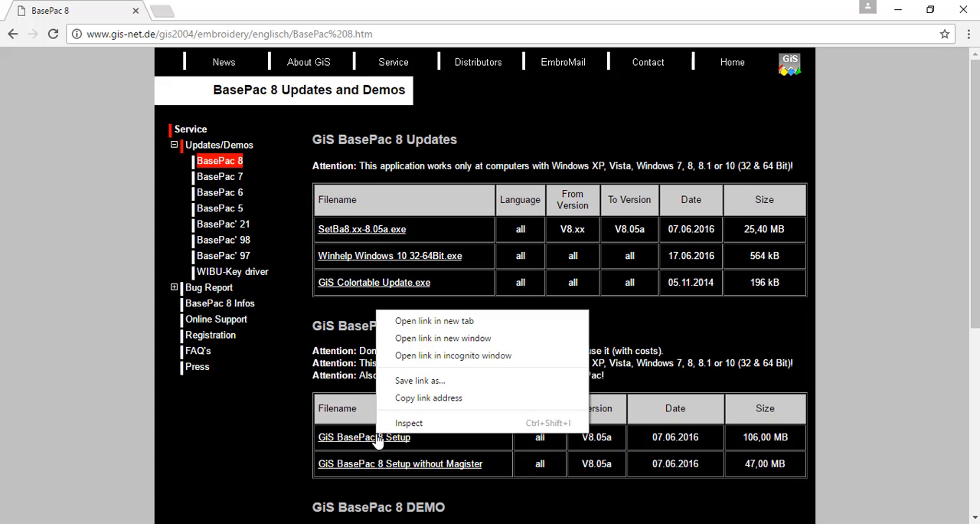
mouse_move(419, 379)
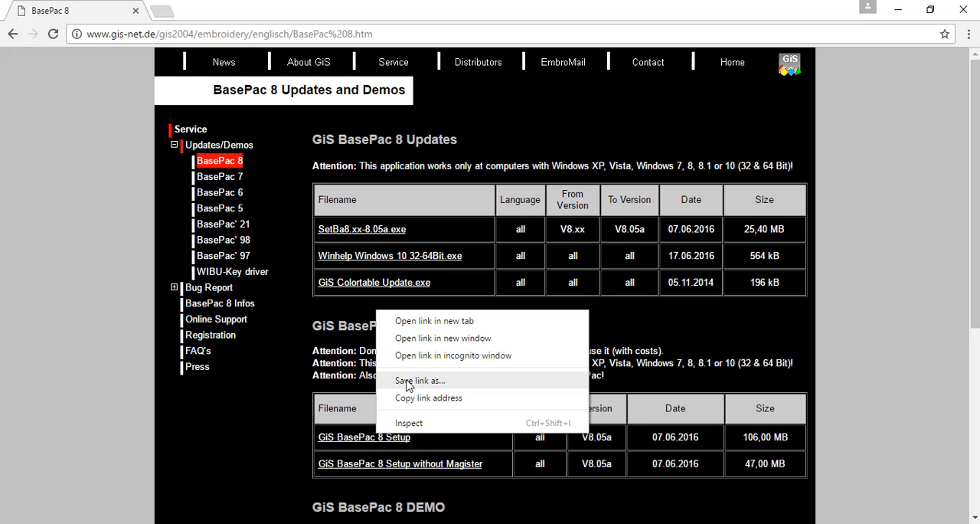
click(419, 380)
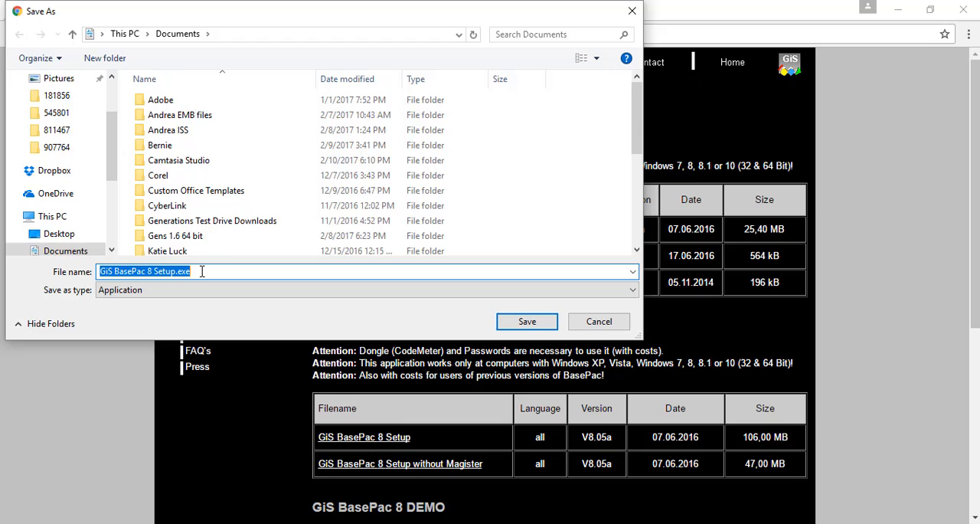
mouse_move(114, 153)
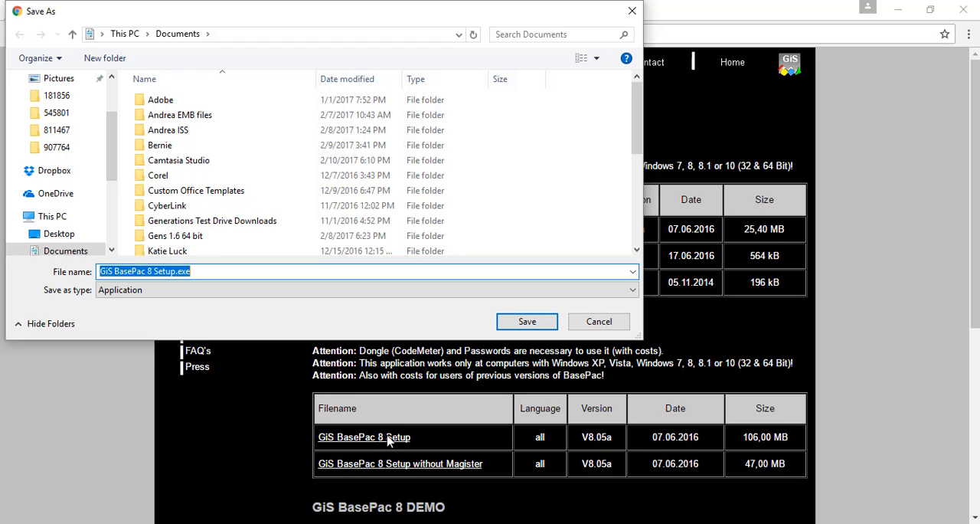
mouse_move(141, 245)
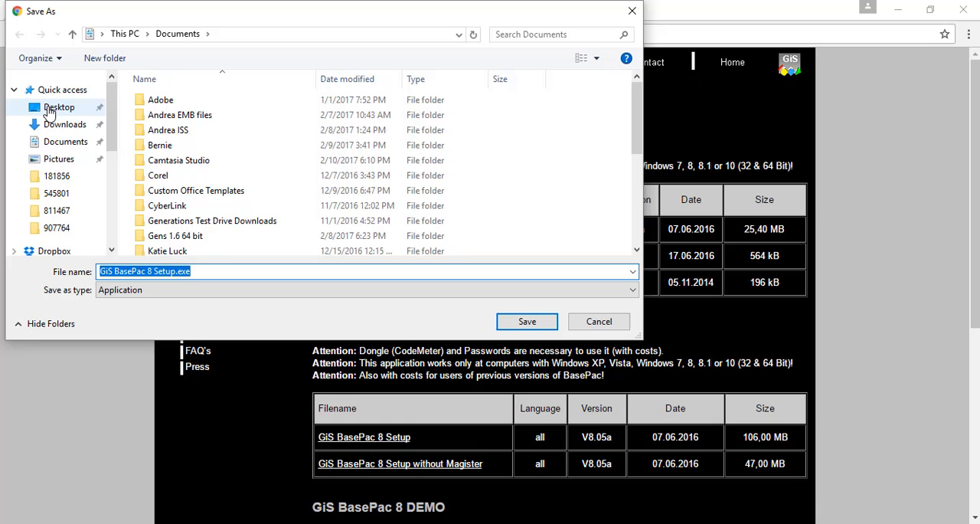
click(58, 107)
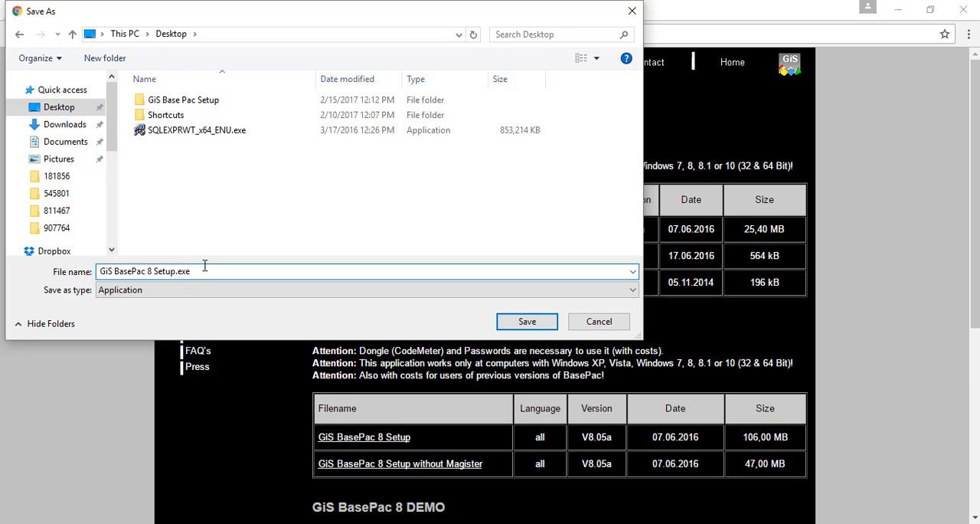
click(58, 107)
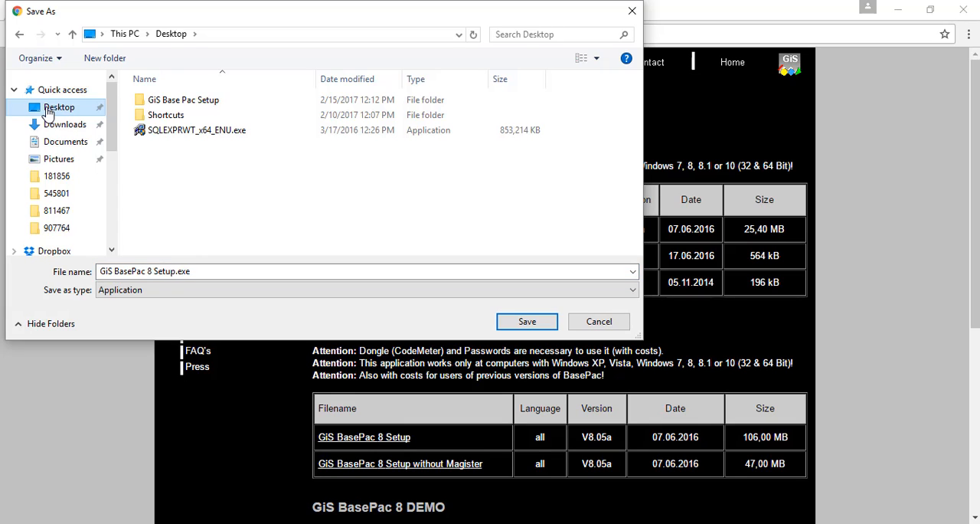
mouse_move(184, 100)
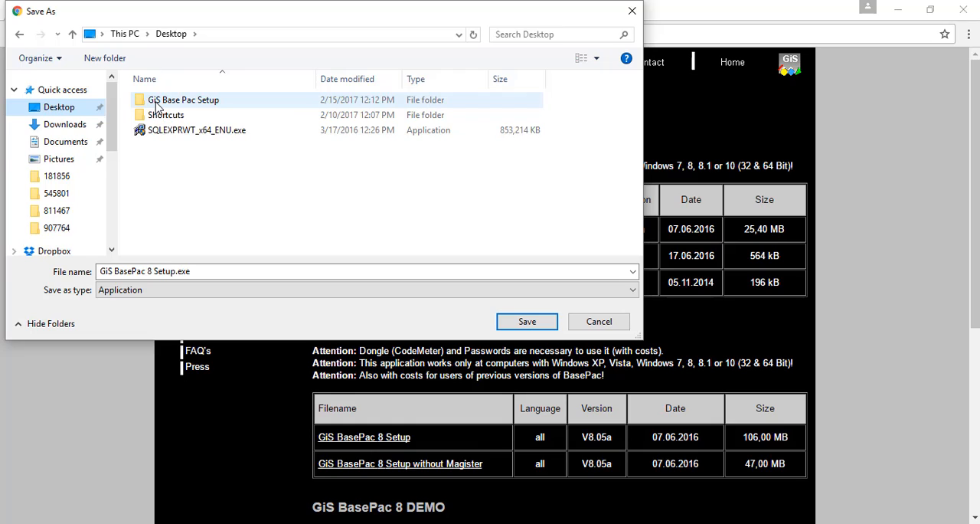
double_click(184, 100)
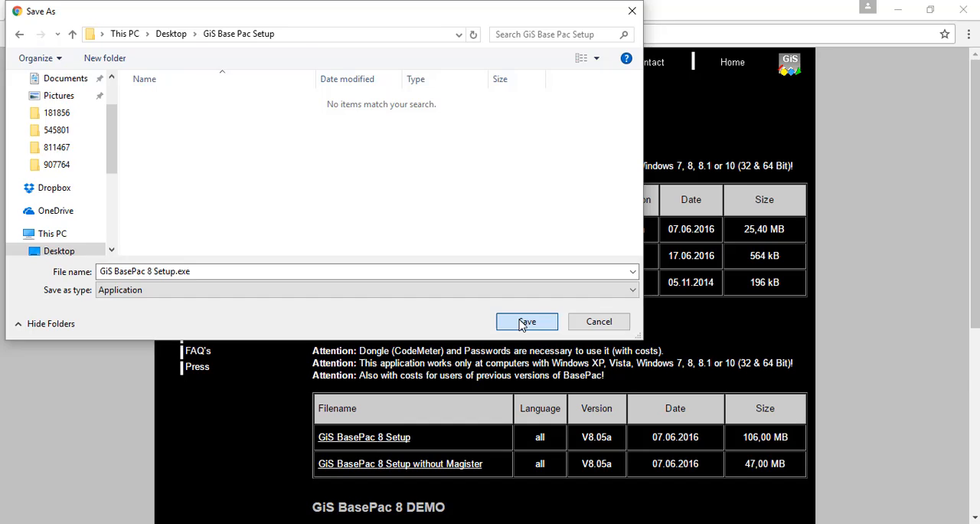
click(526, 321)
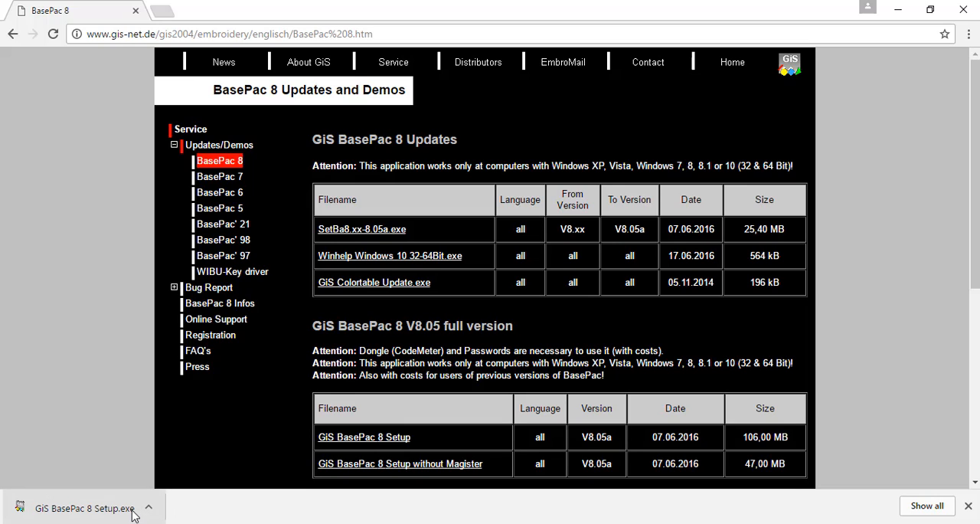
mouse_move(189, 509)
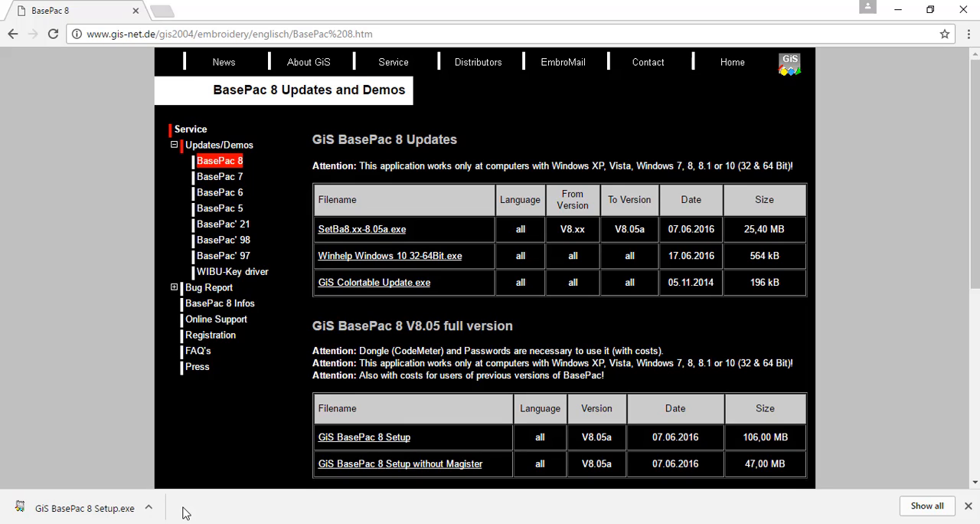
mouse_move(107, 418)
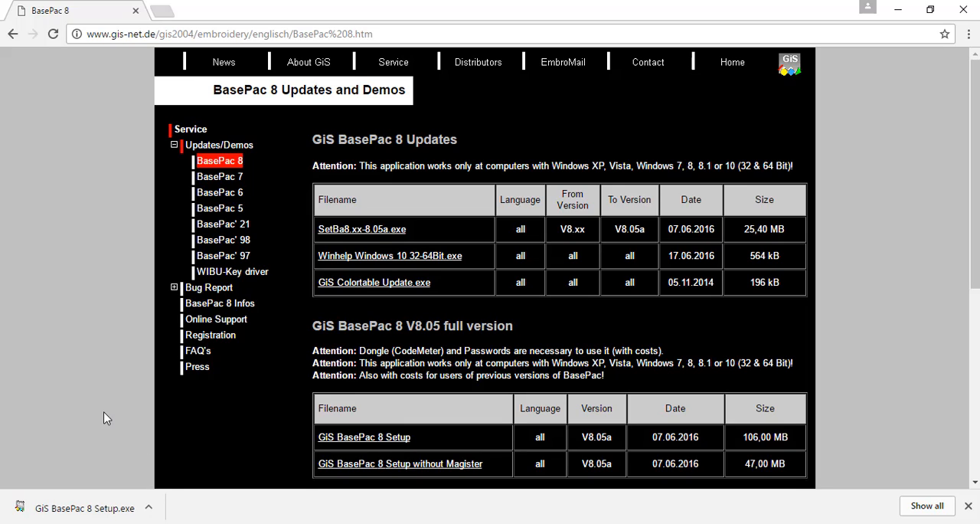
mouse_move(99, 407)
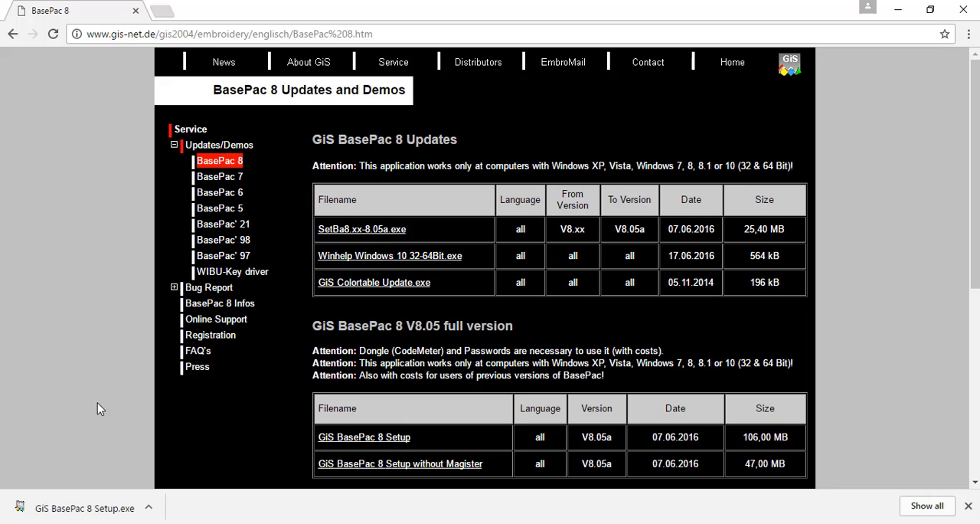
mouse_move(92, 417)
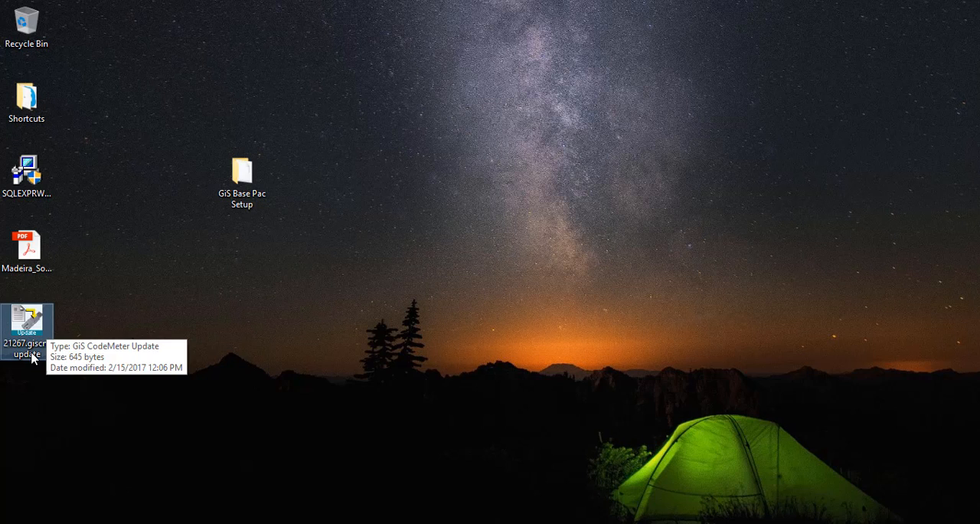
mouse_move(40, 376)
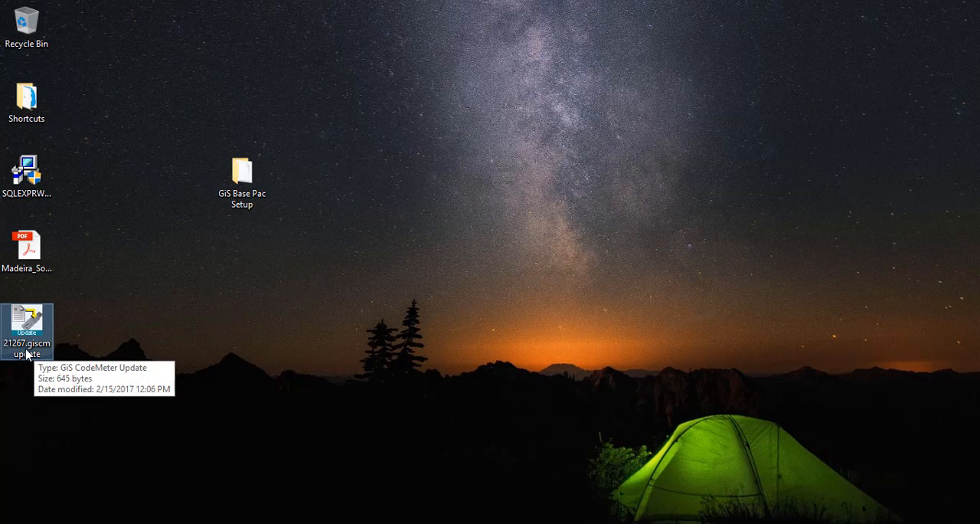
mouse_move(150, 351)
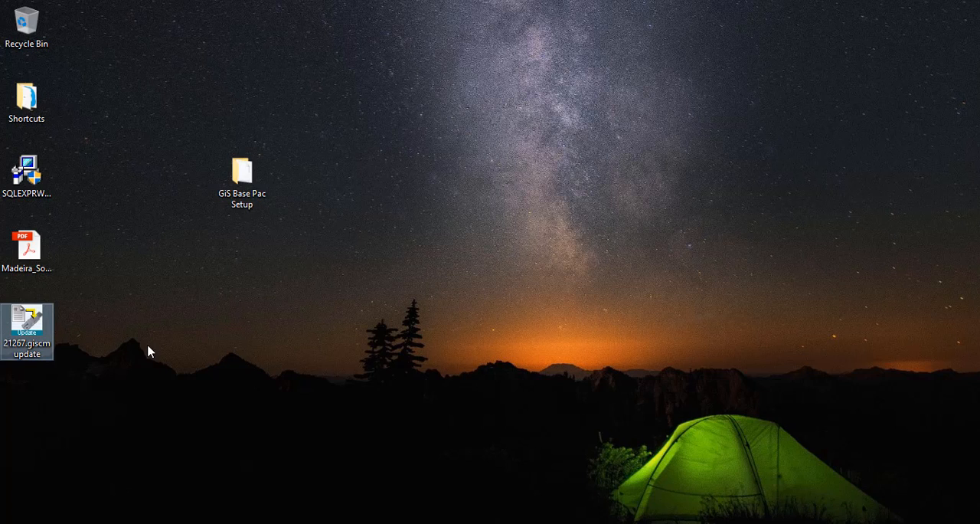
mouse_move(106, 404)
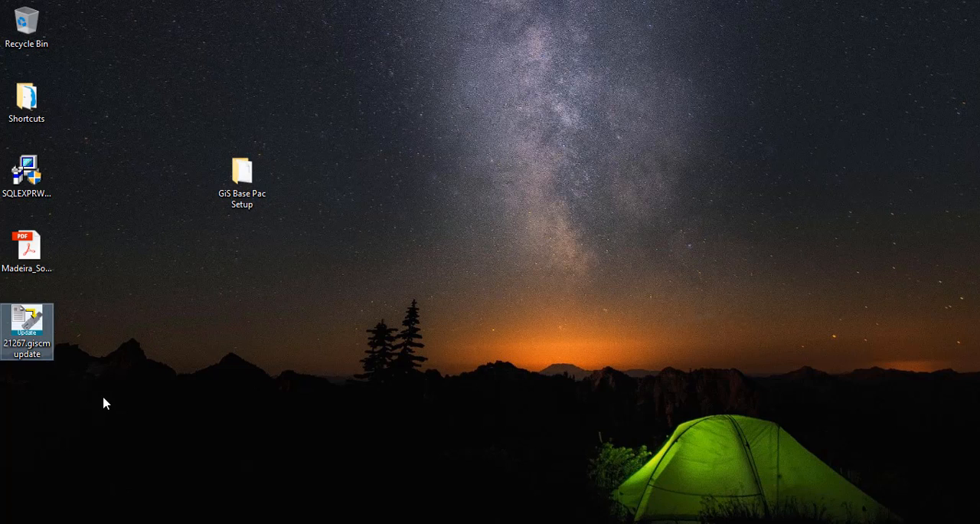
click(242, 170)
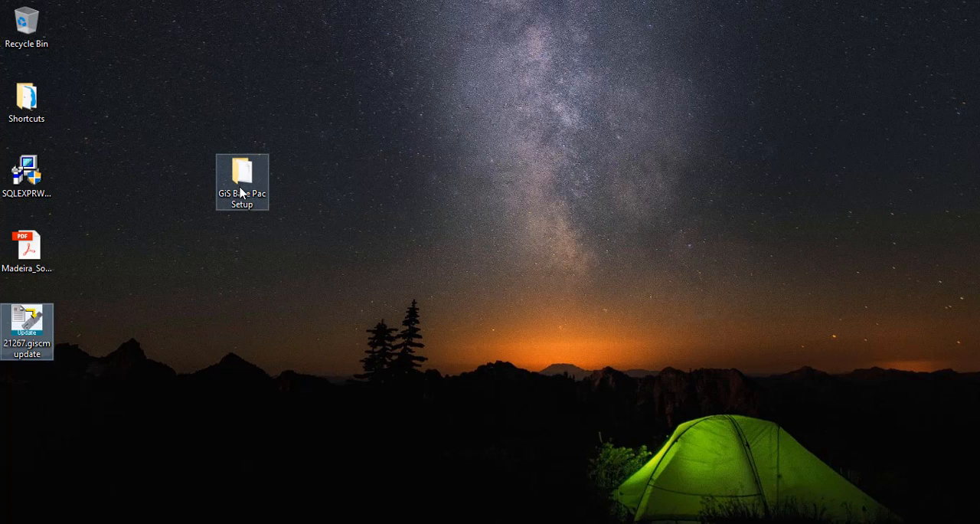
mouse_move(245, 173)
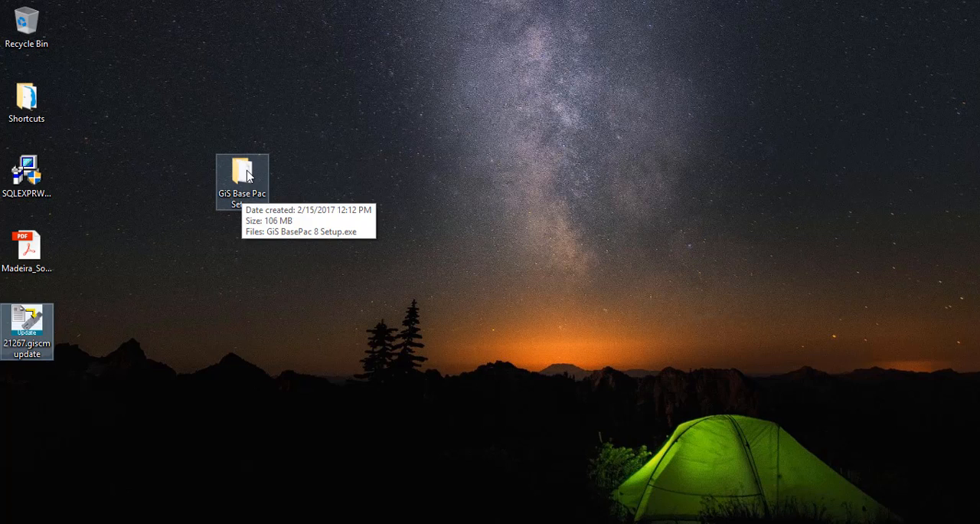
mouse_move(28, 329)
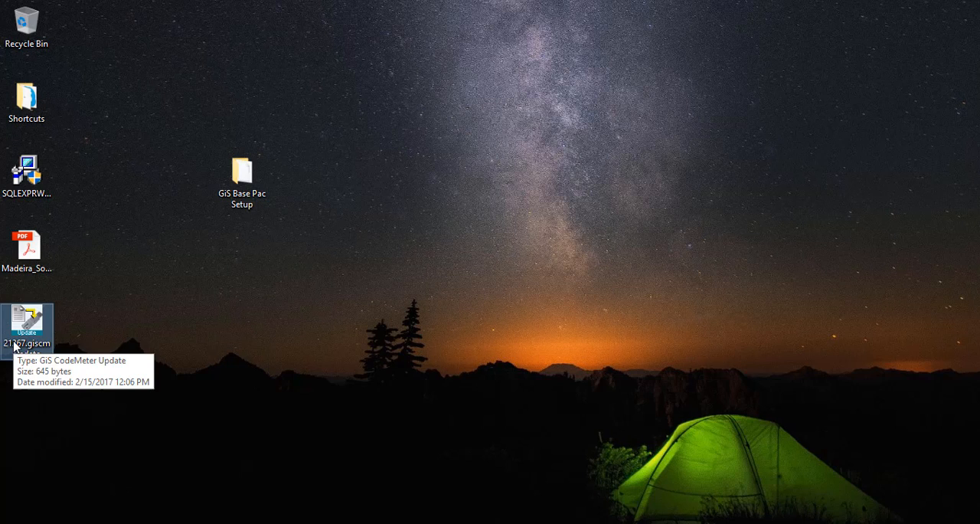
mouse_move(104, 354)
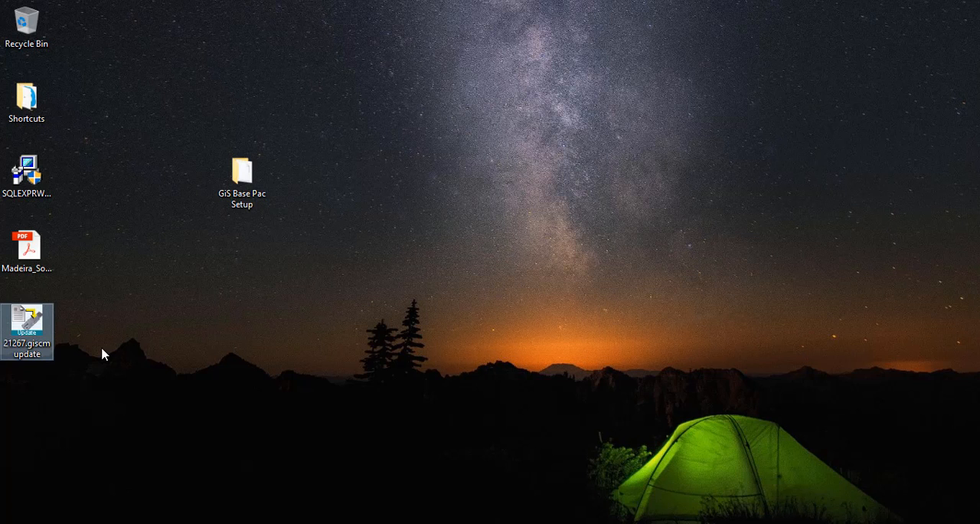
mouse_move(242, 191)
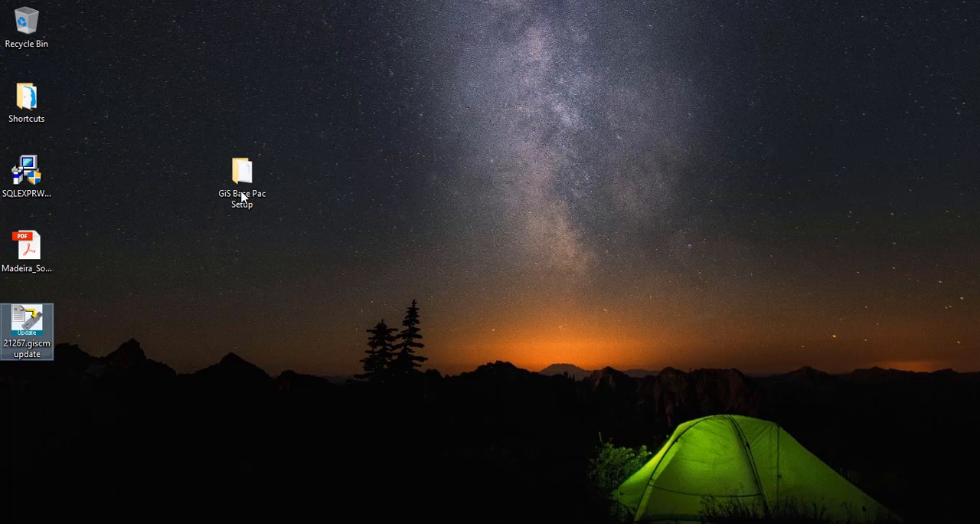
double_click(242, 170)
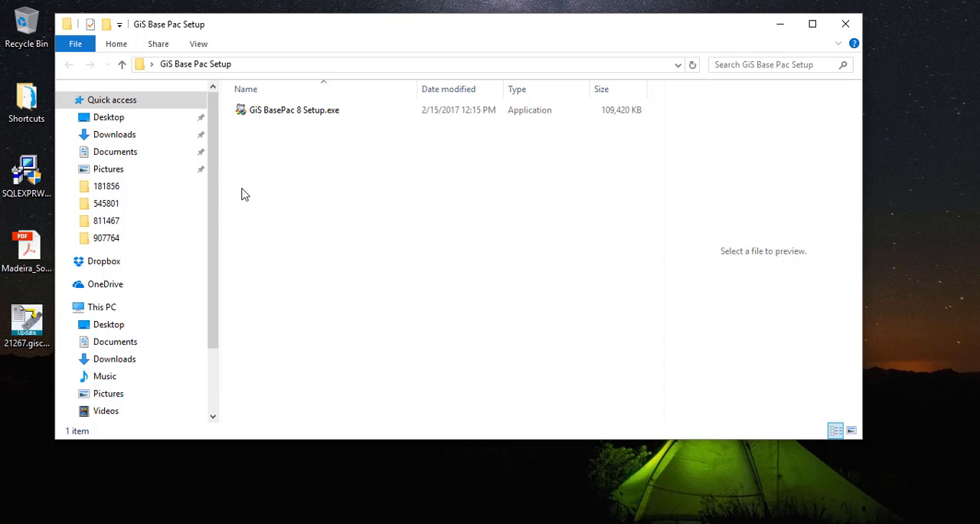
click(294, 111)
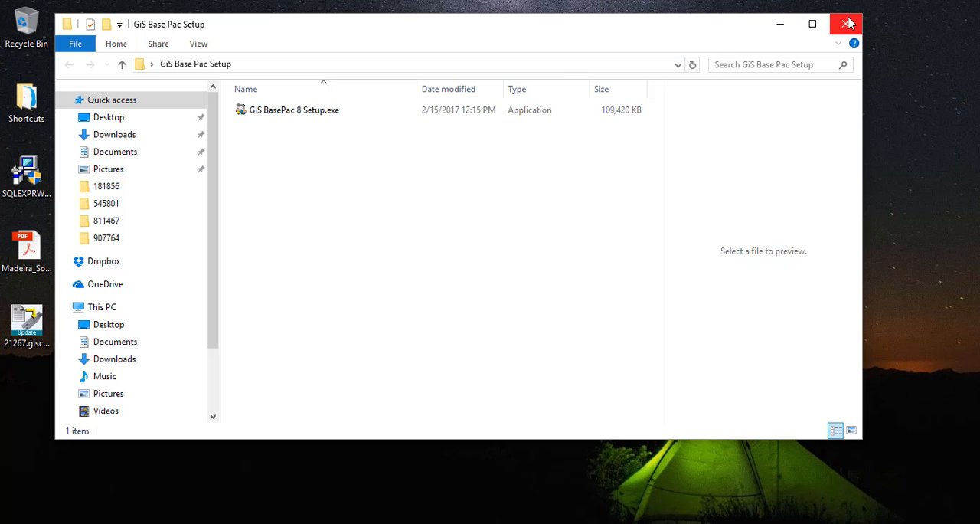
click(846, 24)
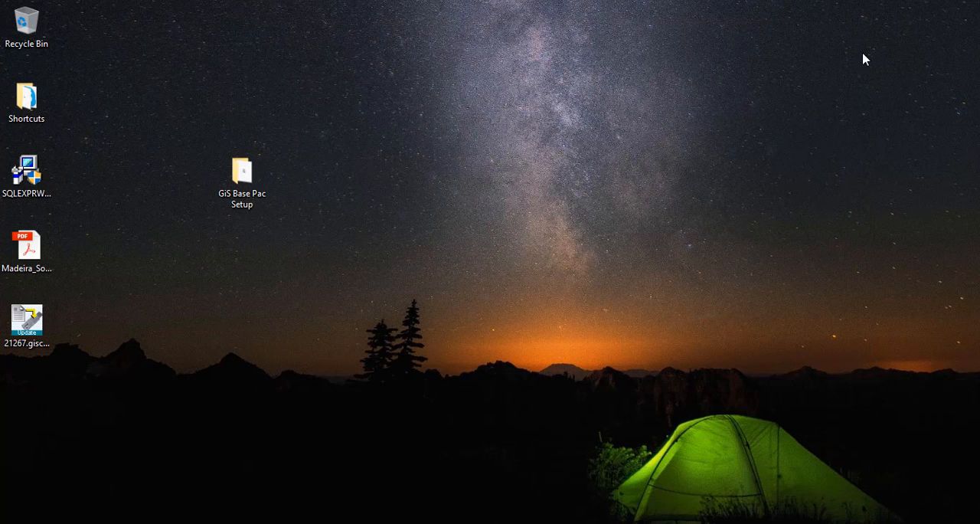
mouse_move(851, 49)
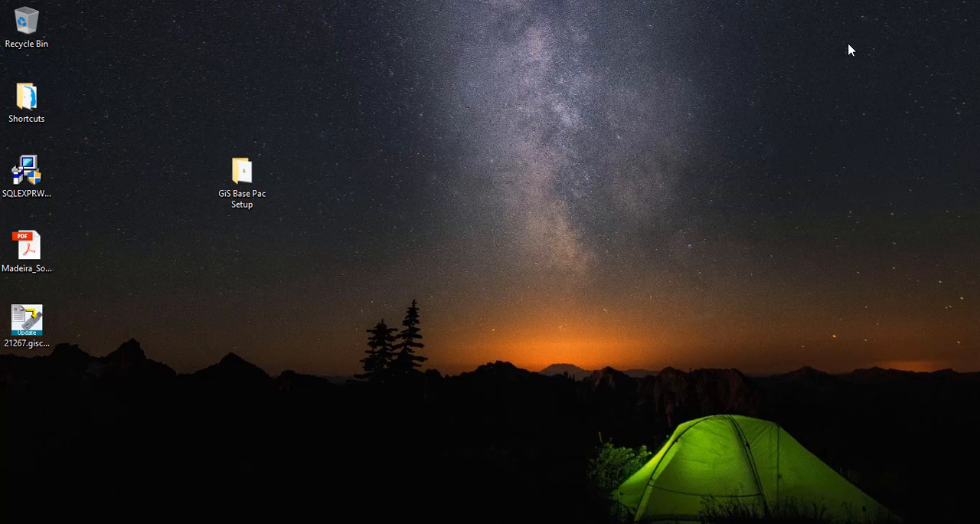
mouse_move(852, 42)
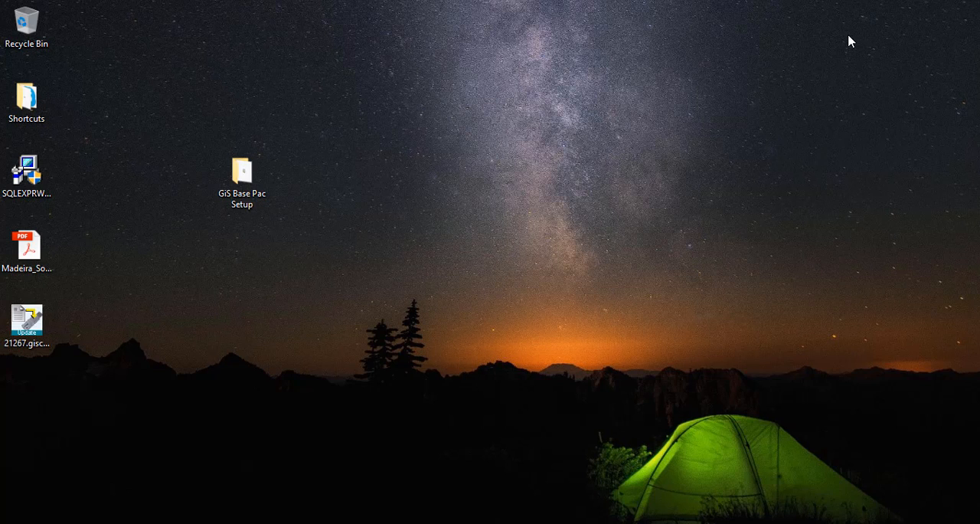
mouse_move(703, 343)
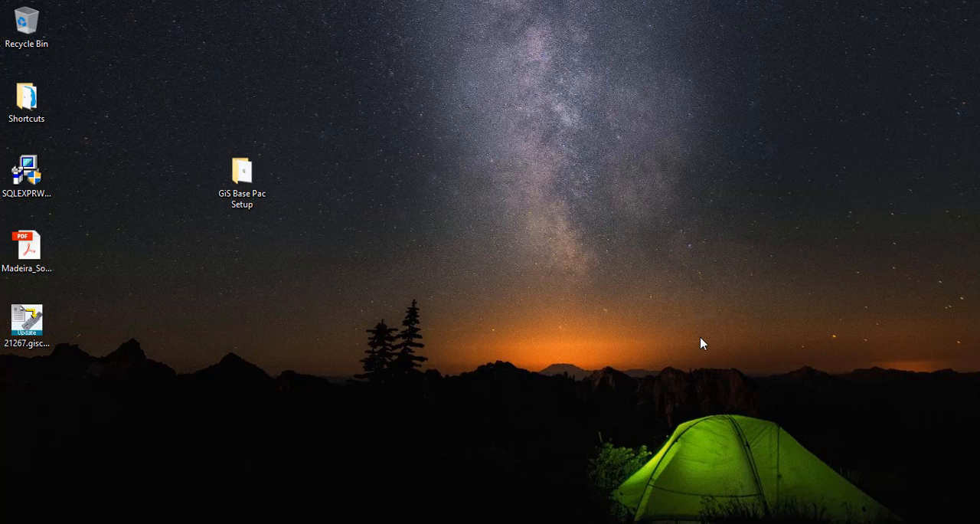
Step: Run the CodeMeter 21267 update file and close its 'BasePac in Demo Mode' report
click(27, 318)
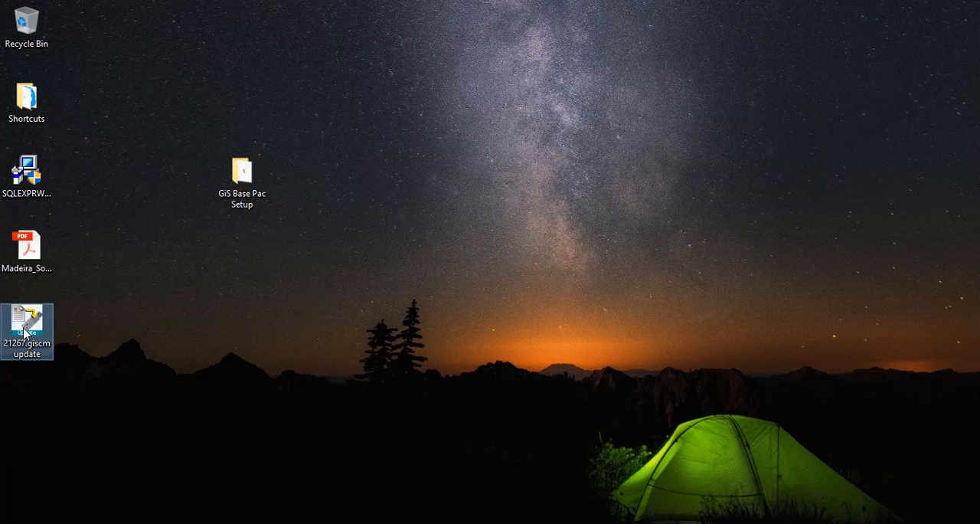
double_click(27, 331)
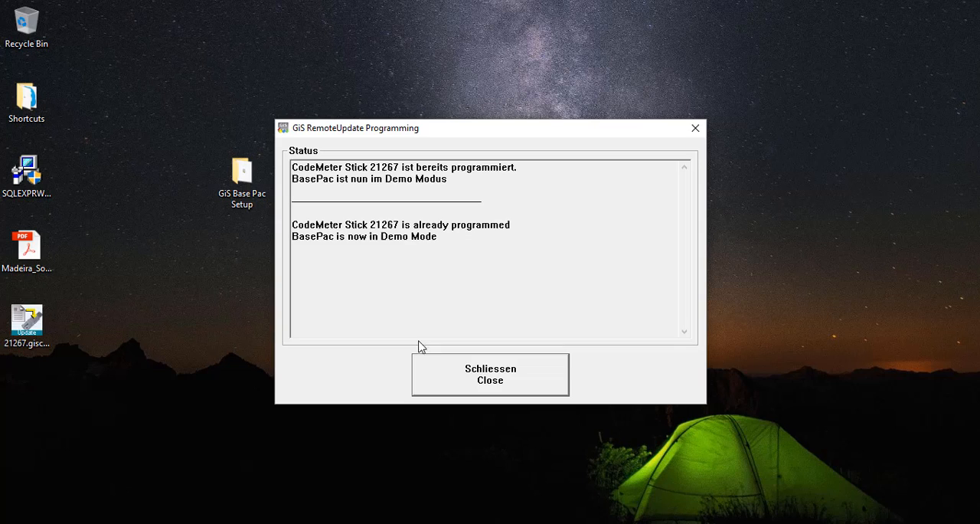
mouse_move(398, 296)
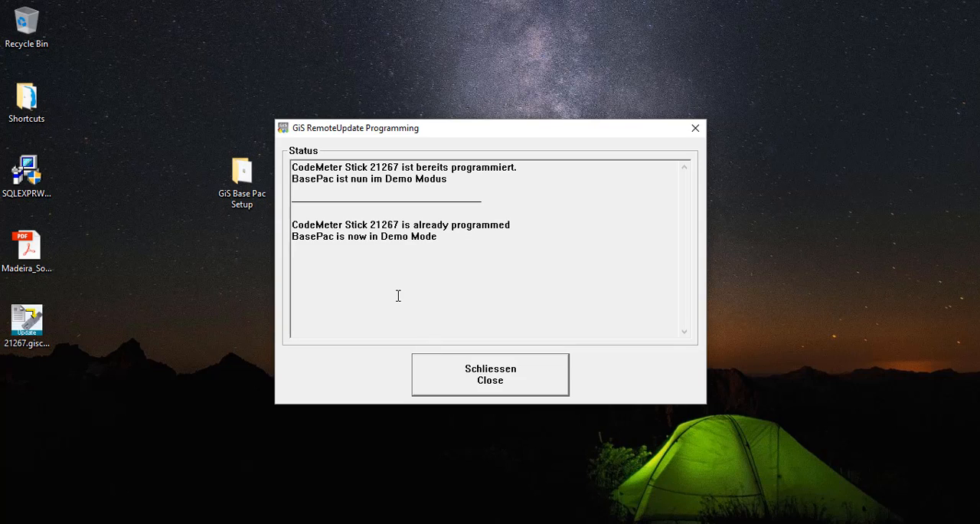
mouse_move(518, 385)
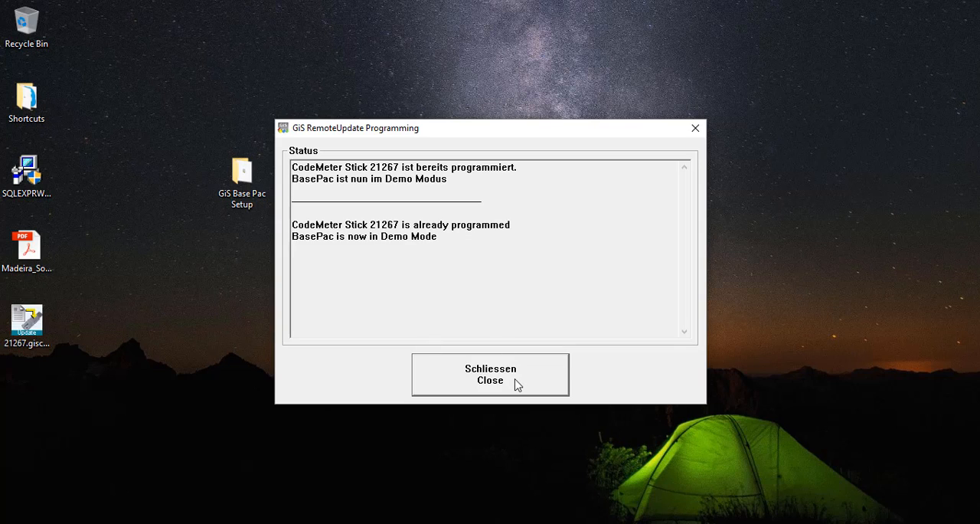
click(490, 374)
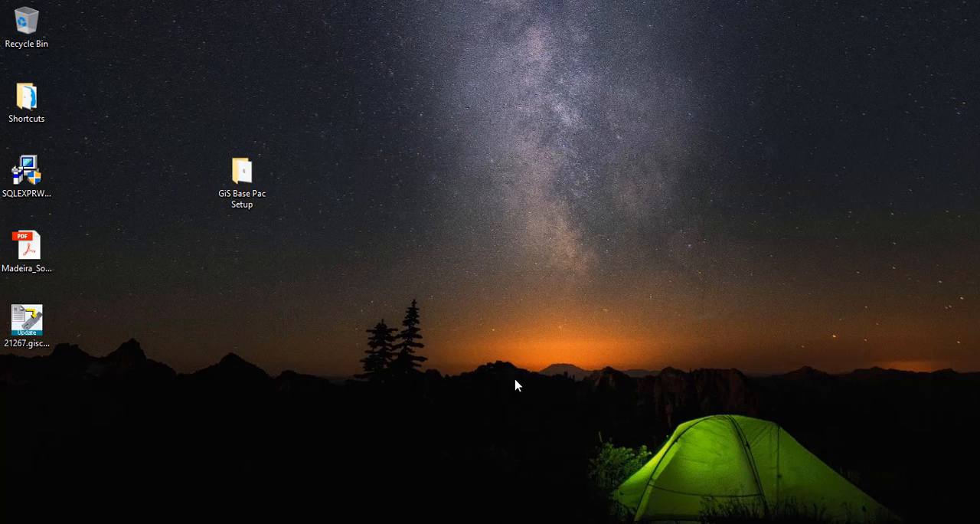
mouse_move(129, 438)
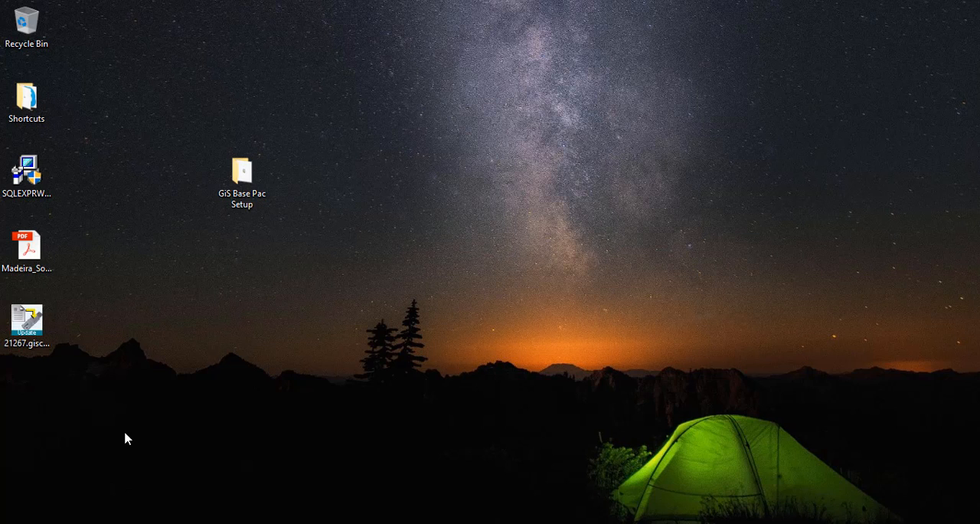
mouse_move(138, 453)
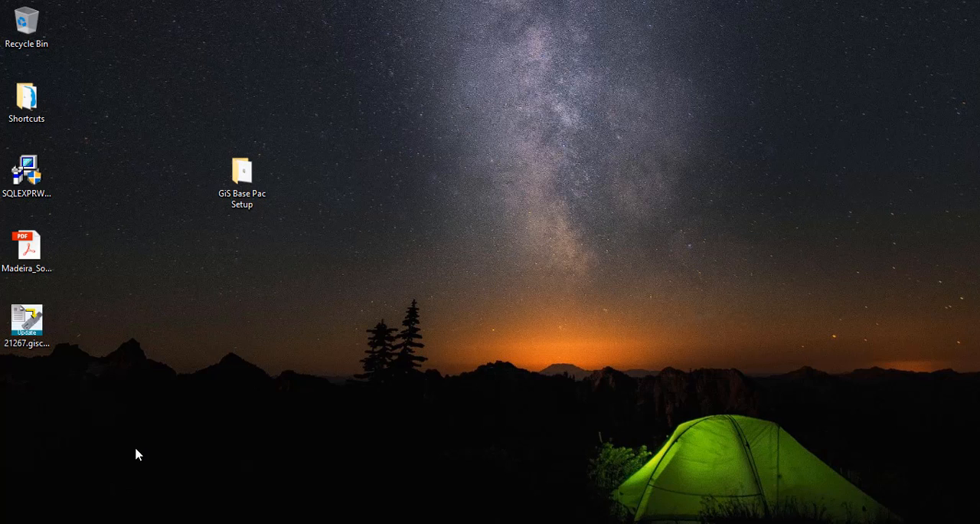